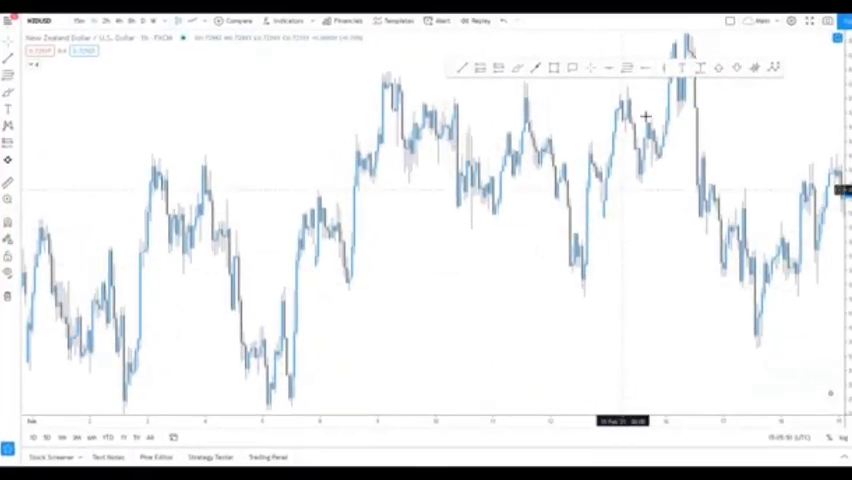
# Zoom the NZD/USD candlestick chart in so fewer, wider candles fill the view
pyautogui.moveTo(644, 116); pyautogui.dragTo(704, 268)
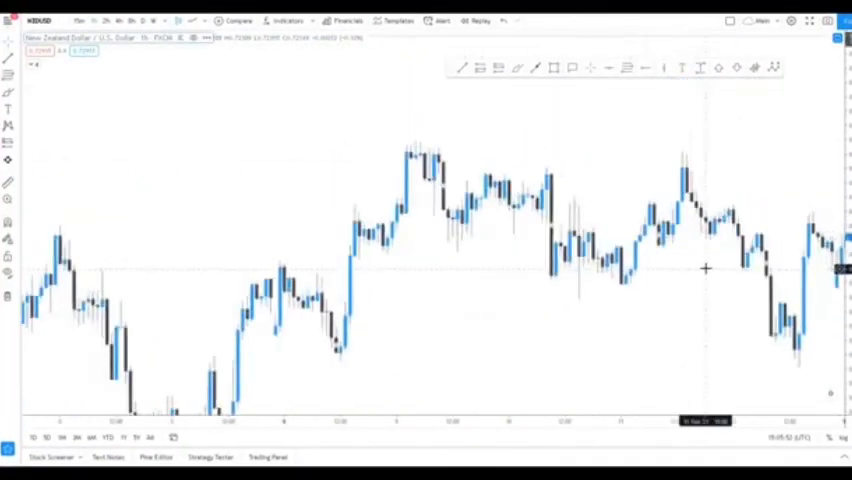